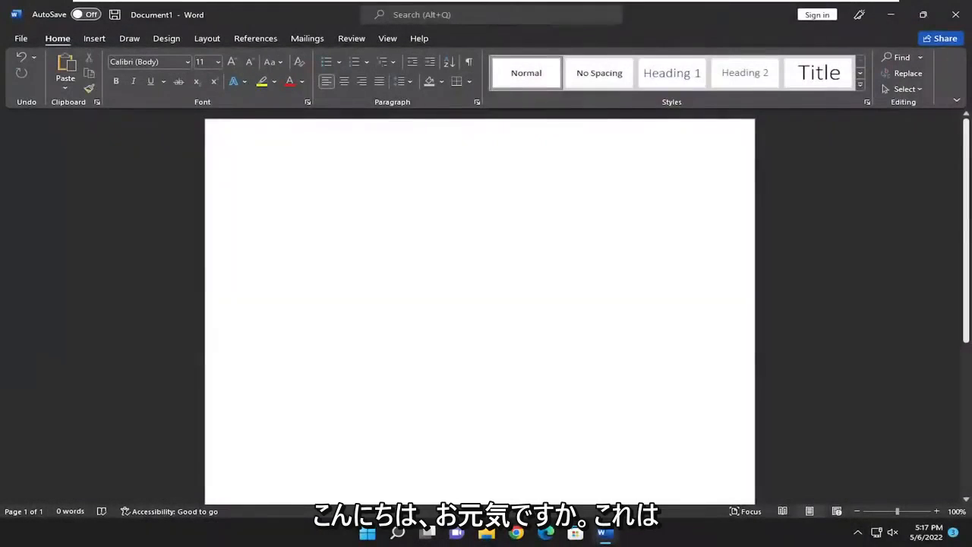
Delete page number 1 from the footer with Backspace, leaving the footer empty.
left_click(269, 183)
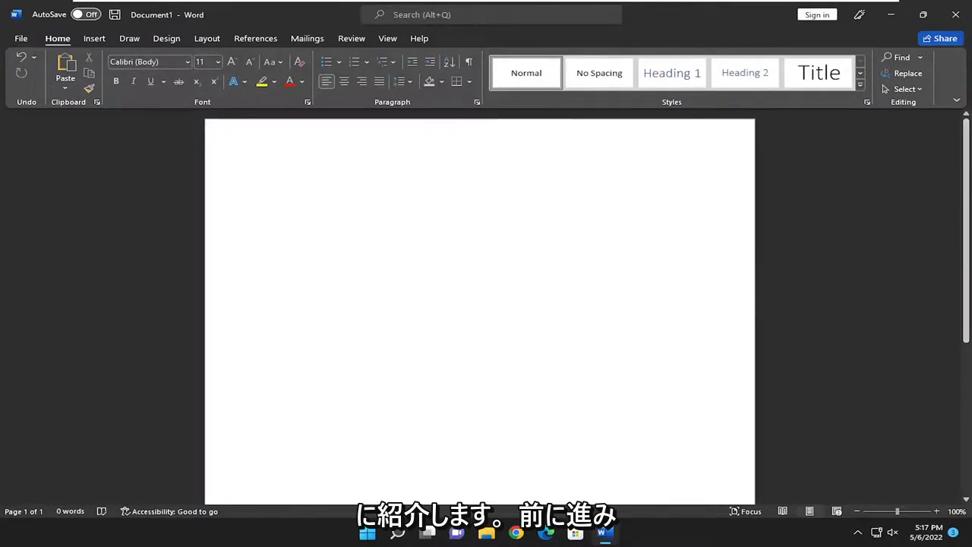
scroll("down", 3)
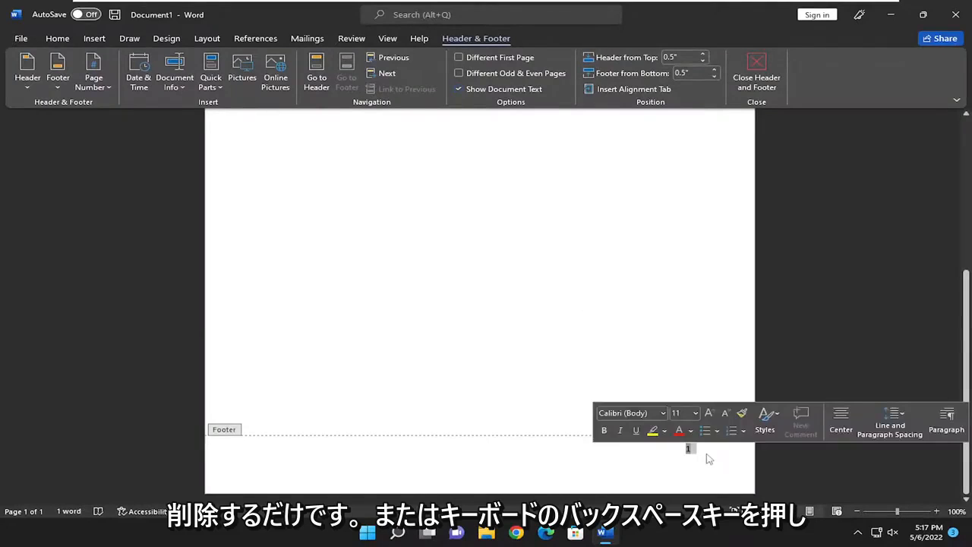
key("backspace")
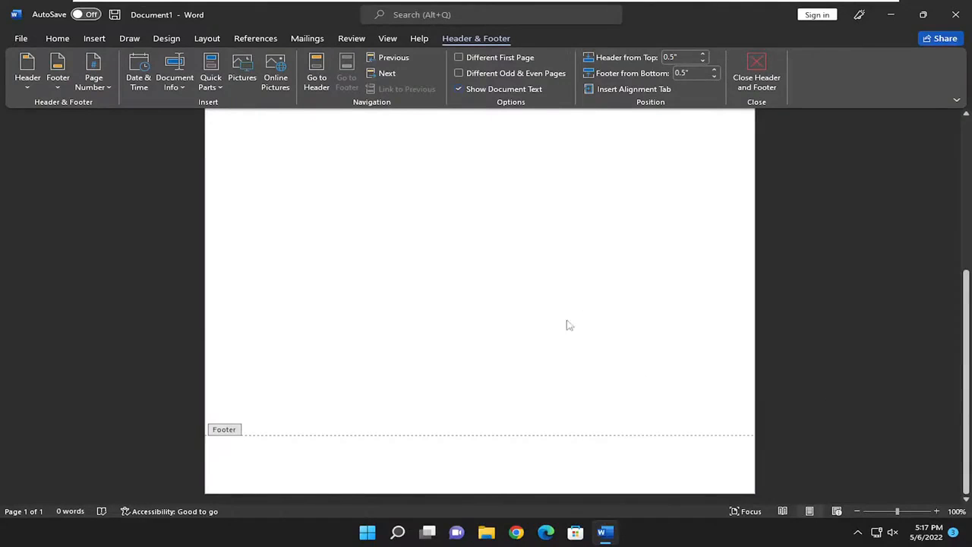